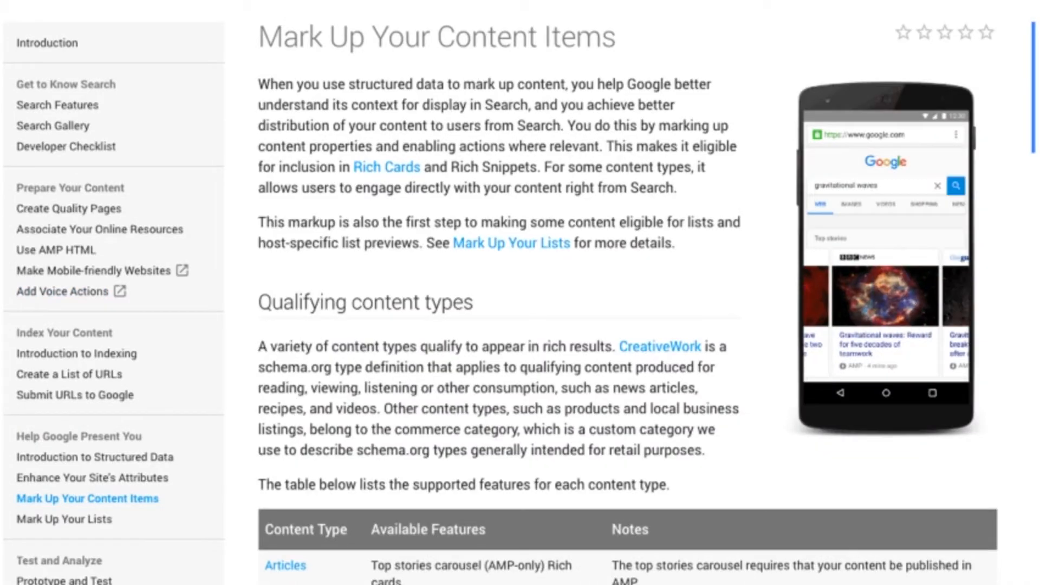
scroll(down, 3)
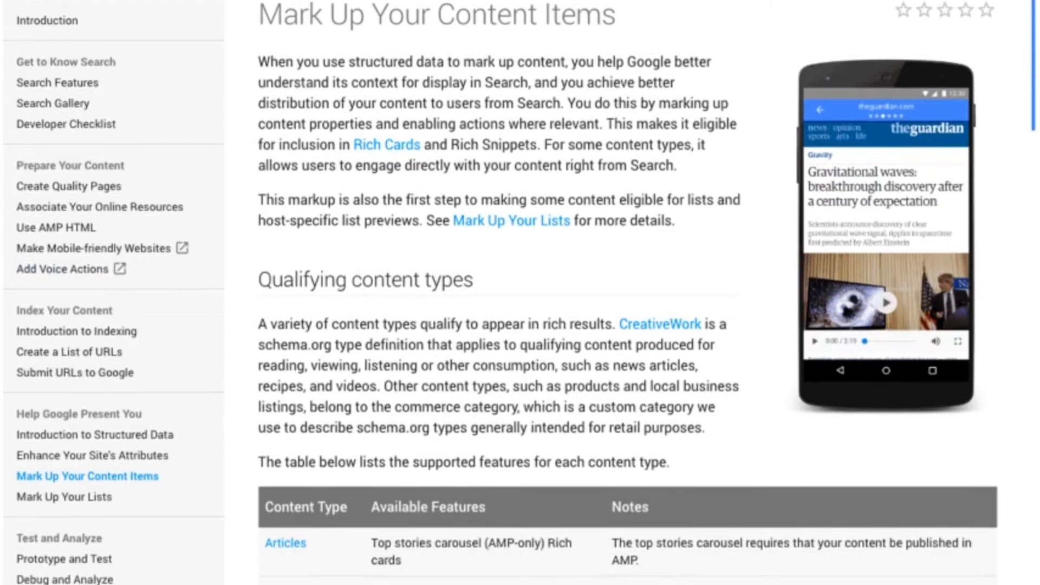
scroll(down, 3)
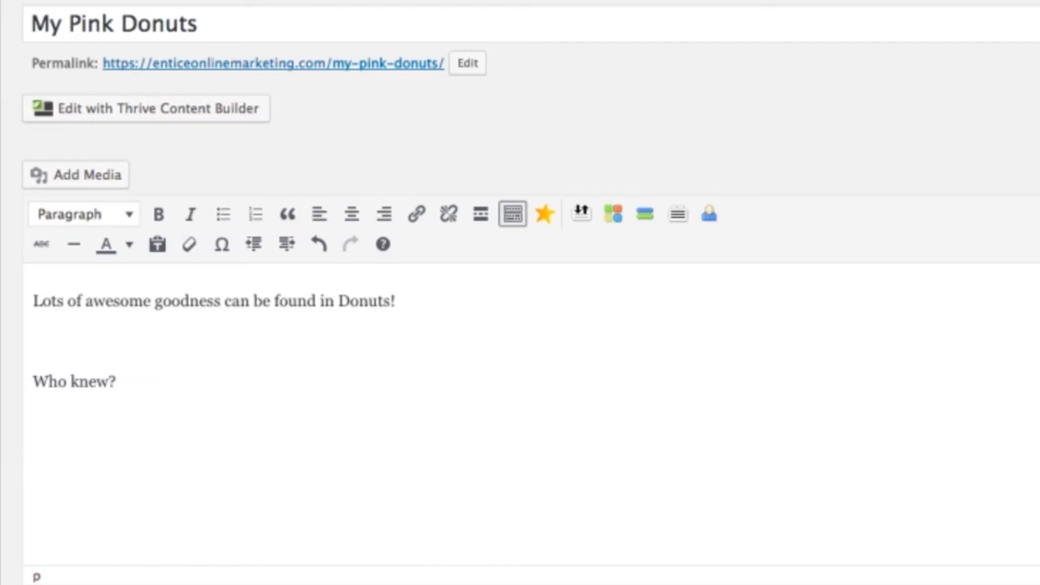
double_click(72, 381)
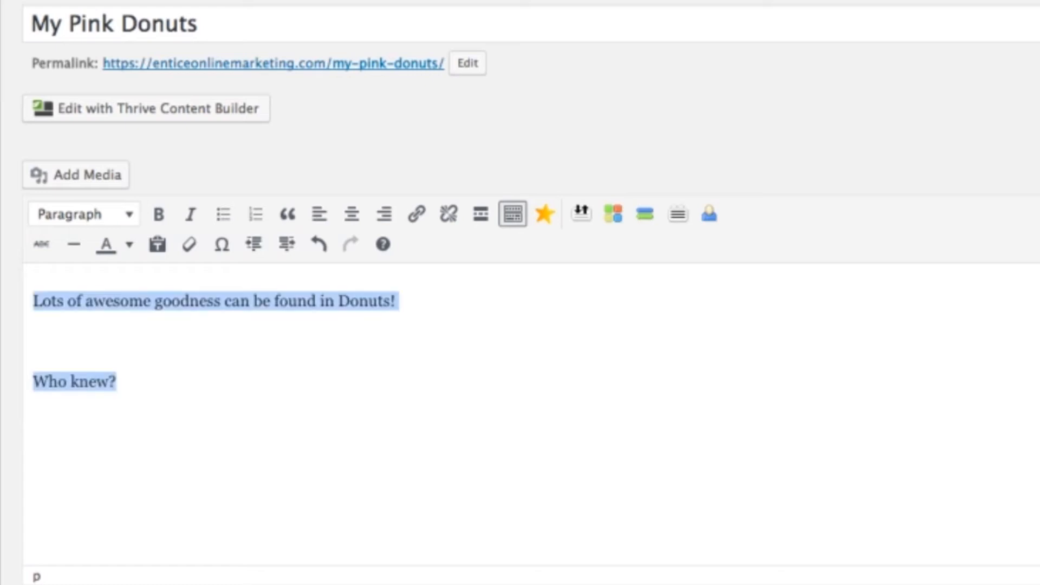
scroll(down, 3)
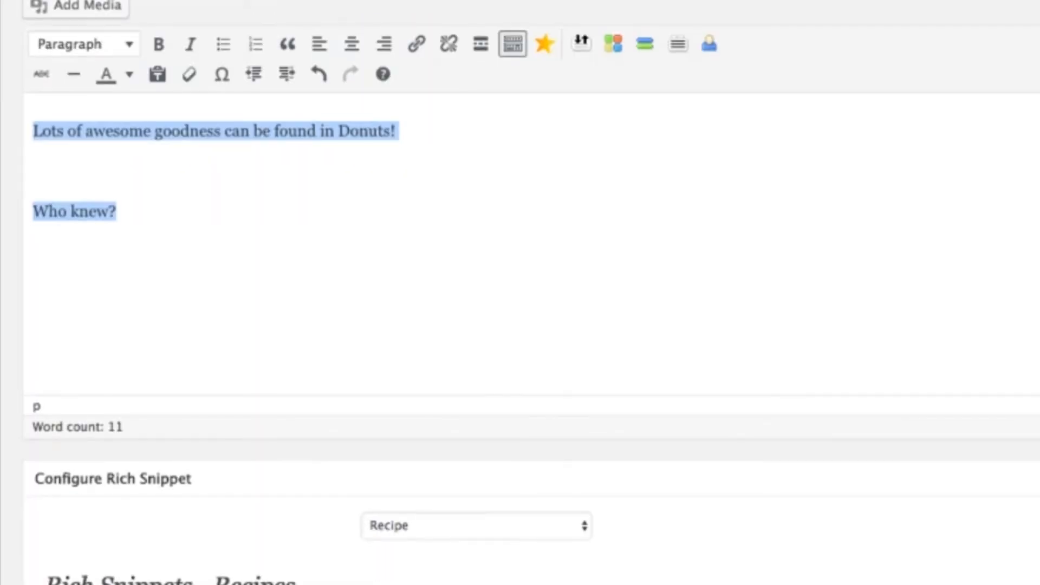
scroll(down, 3)
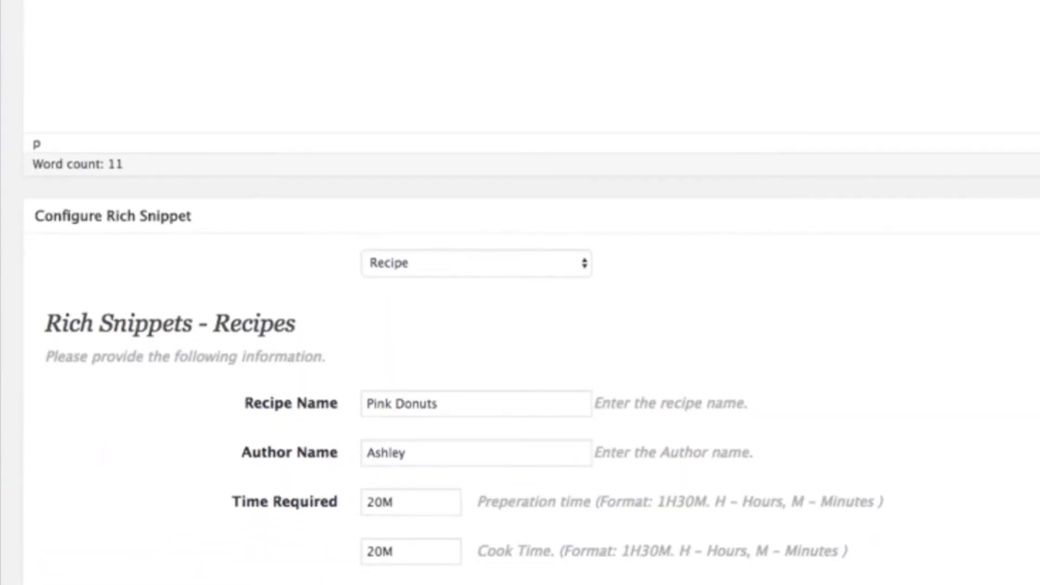
click(474, 262)
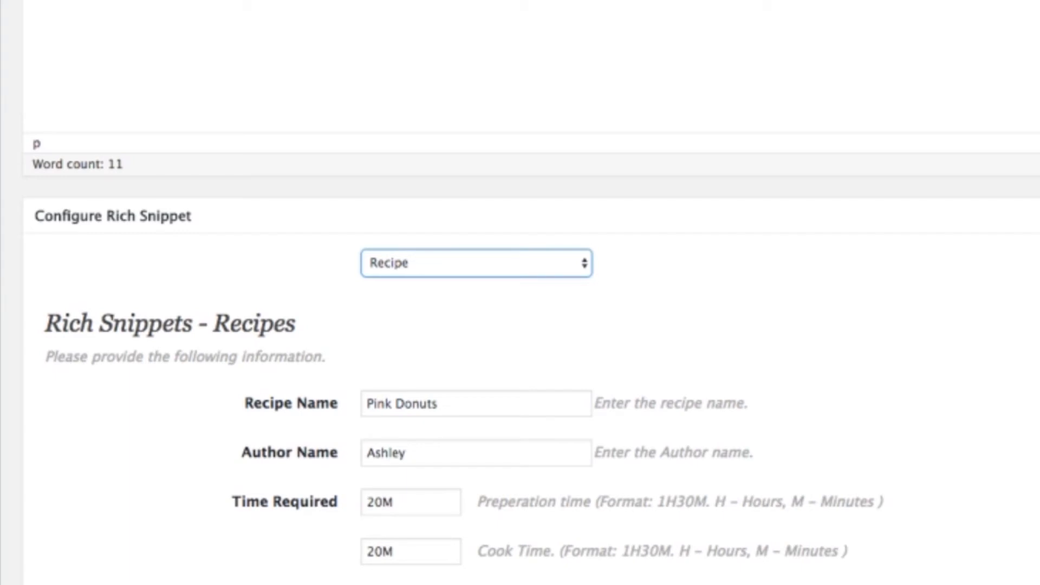
scroll(down, 3)
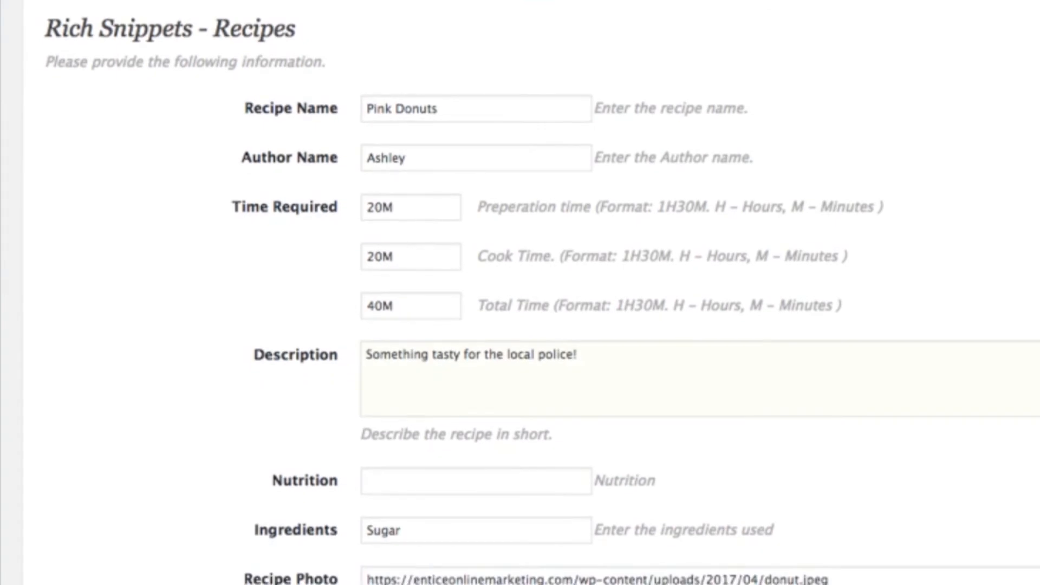